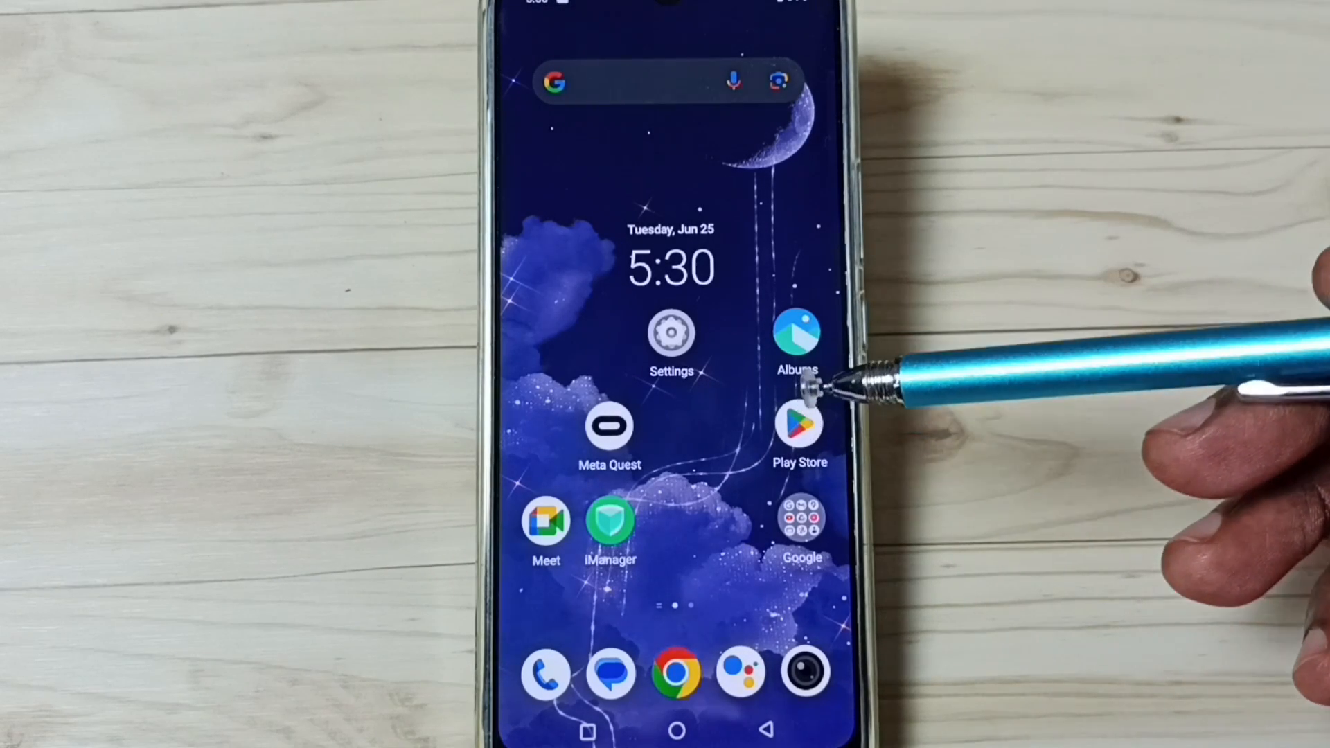
mouse_move(798, 399)
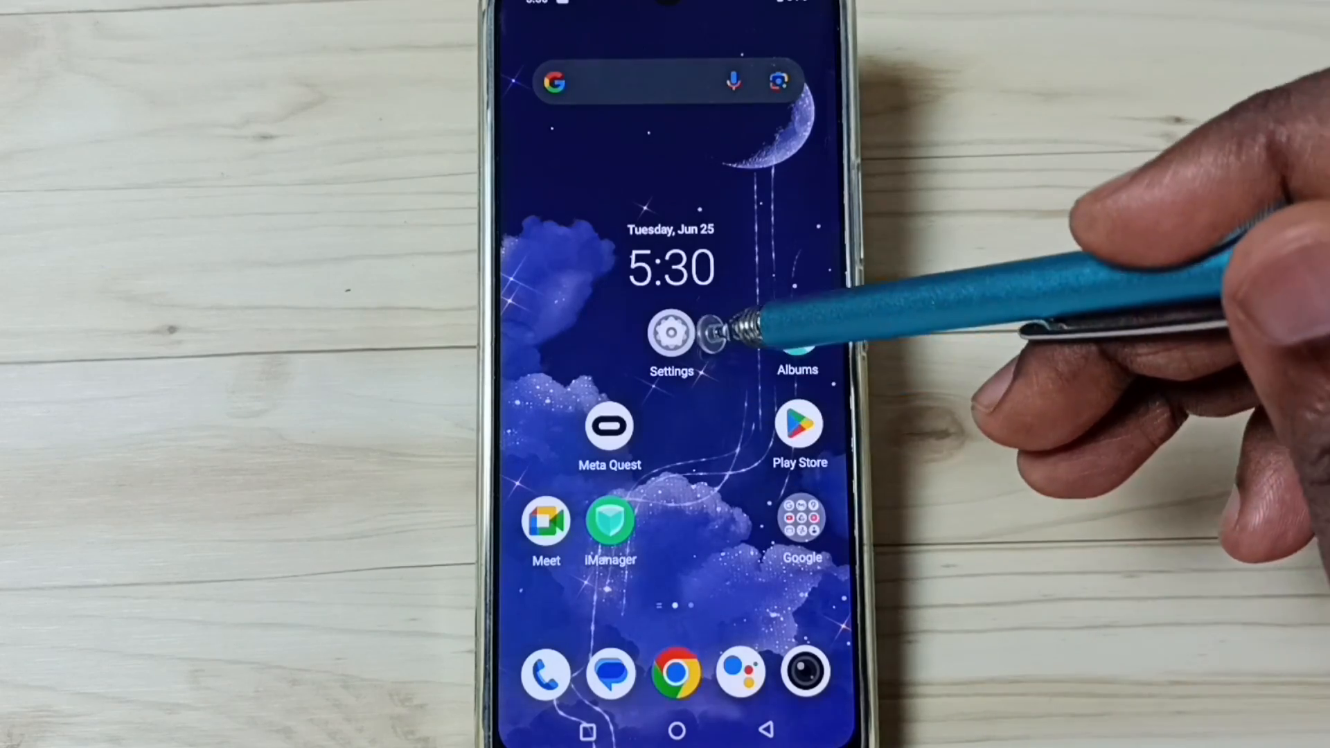
Step: Launch Settings and reach the About phone page with processor, RAM and Android version details
left_click(671, 333)
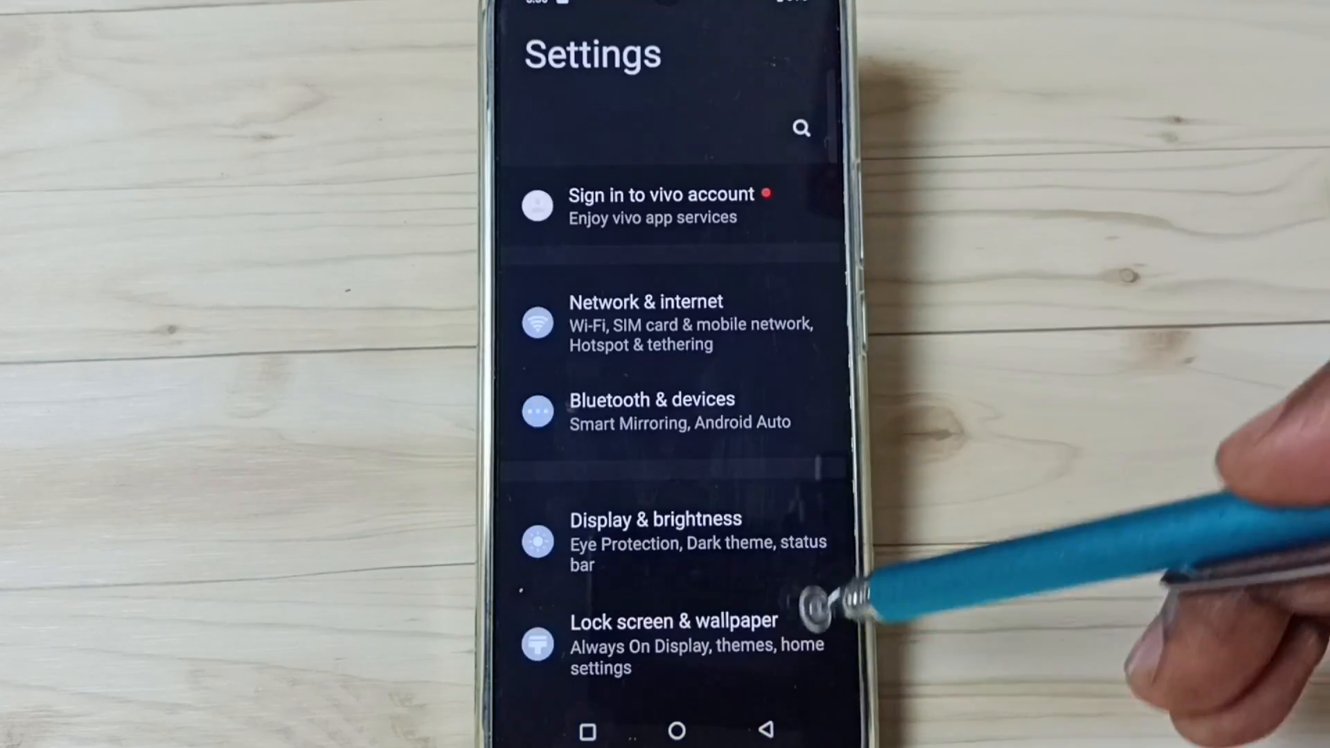
scroll("down", 3)
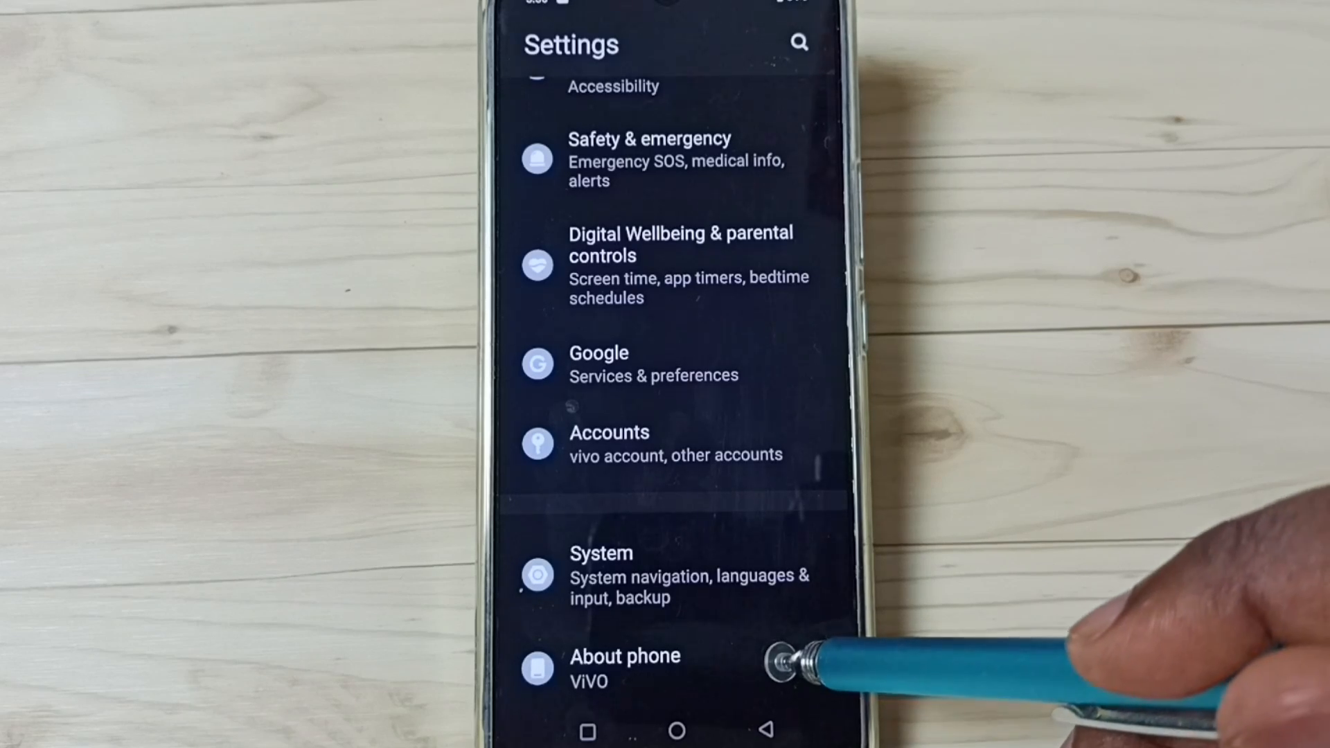
left_click(625, 668)
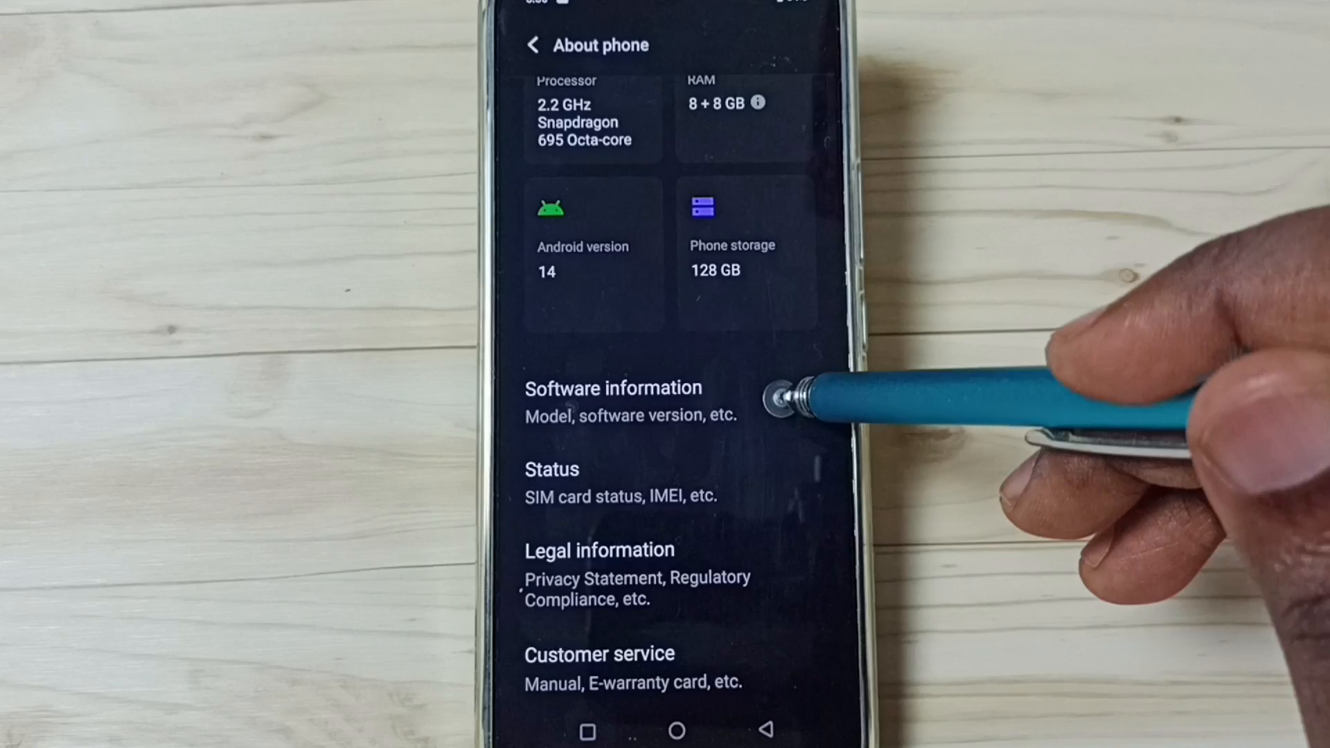
Step: Tap Build number under Software information until 'You are now a developer!' appears
left_click(613, 388)
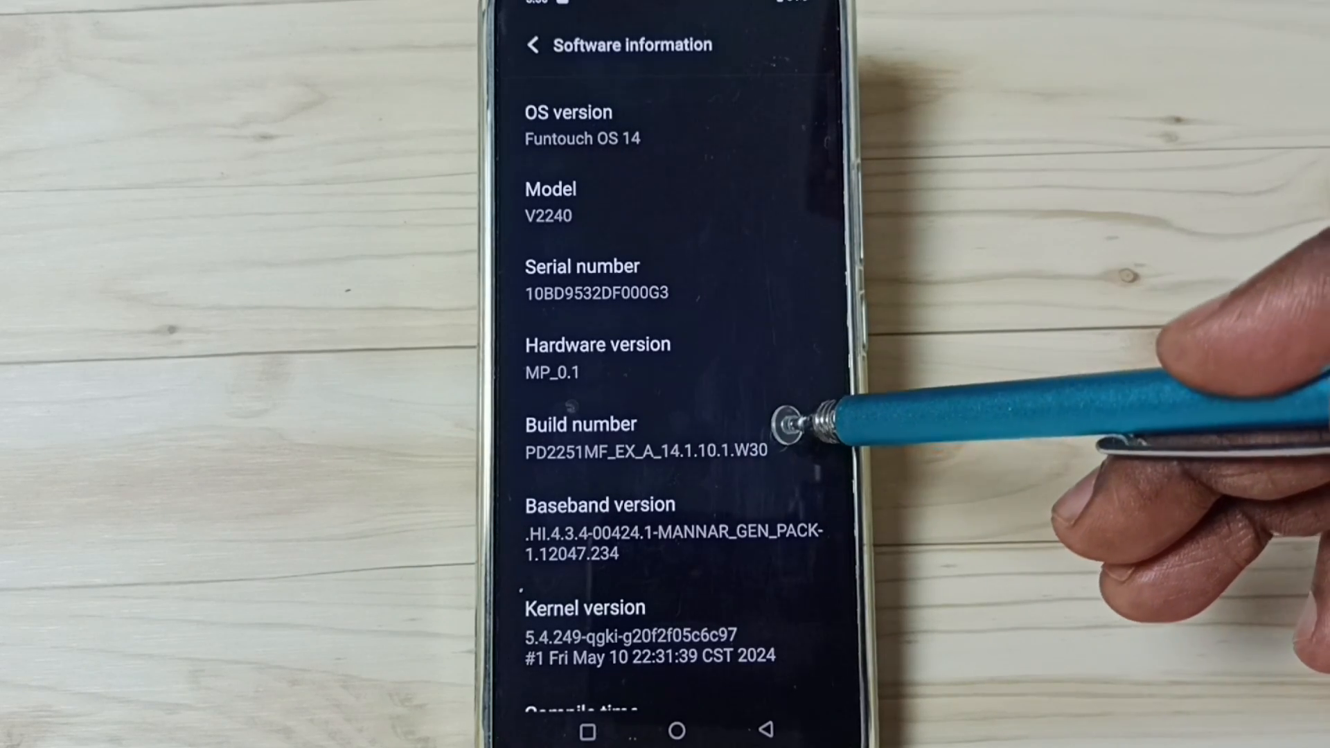
left_click(644, 433)
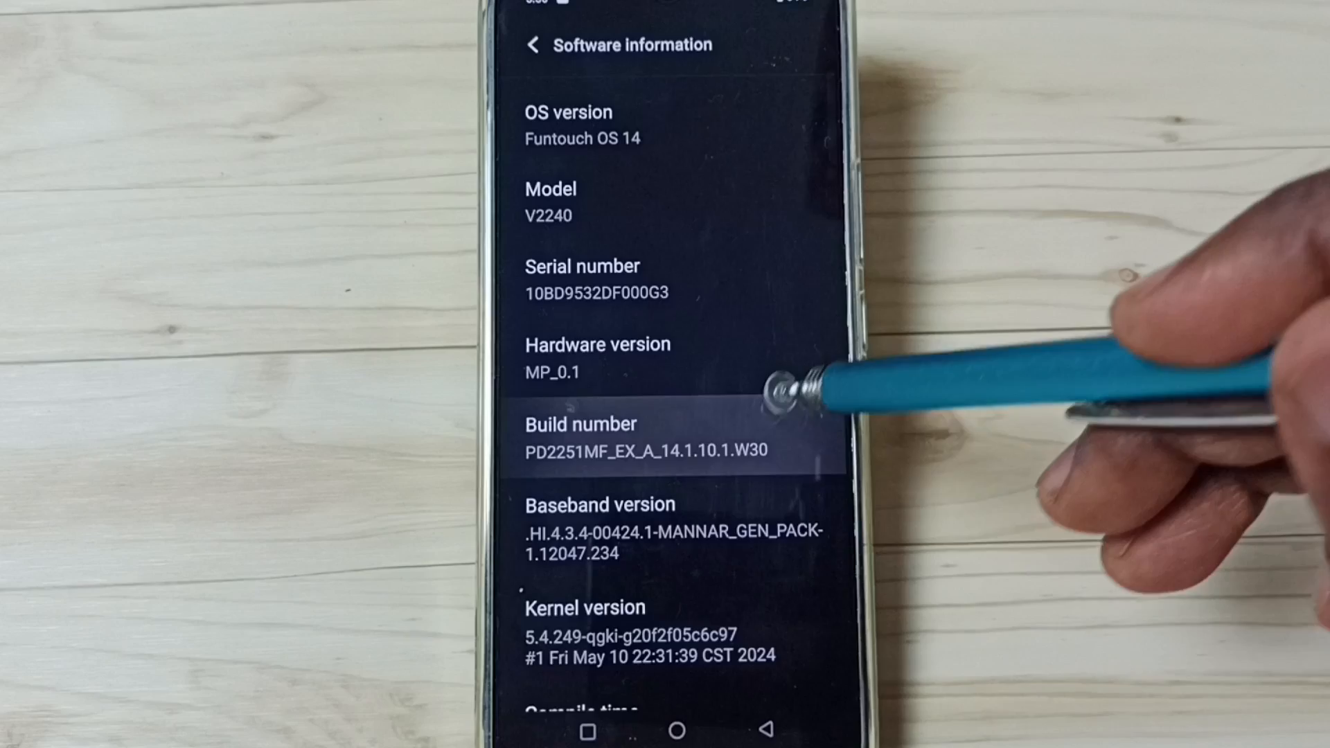
left_click(581, 436)
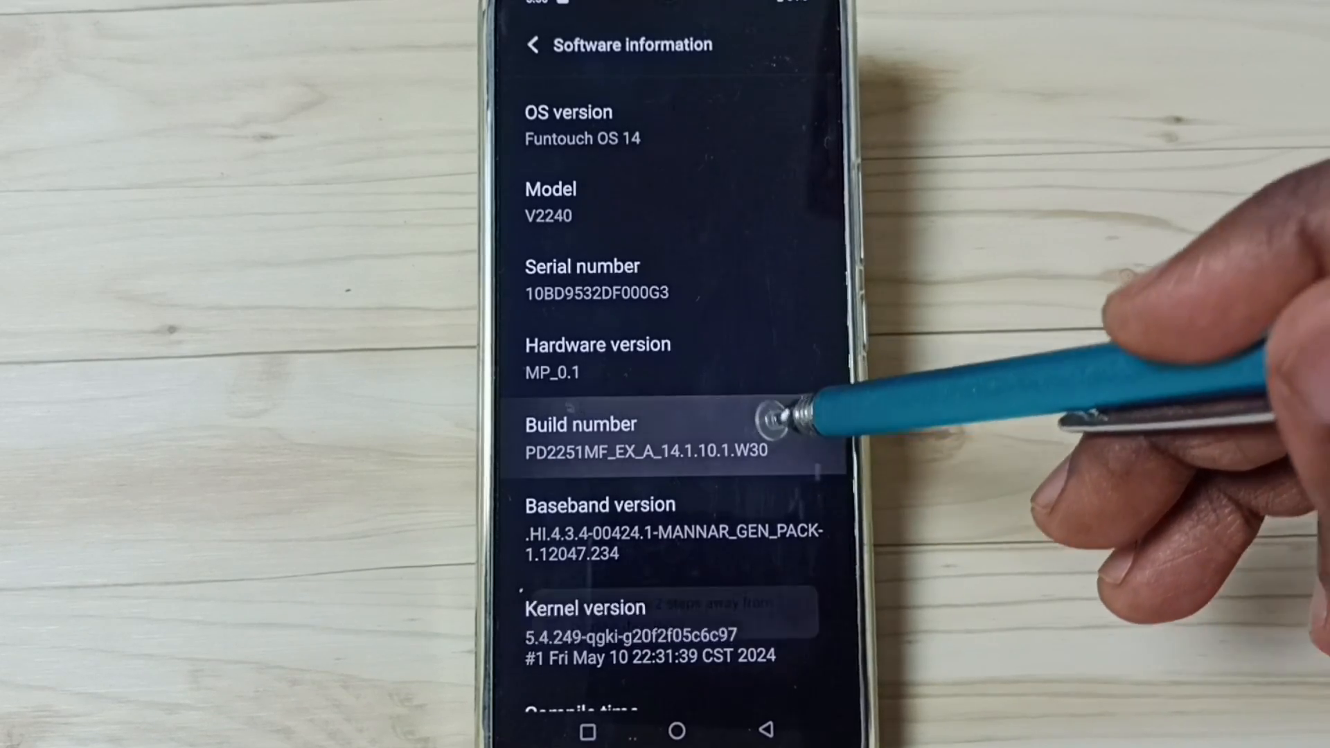
left_click(580, 436)
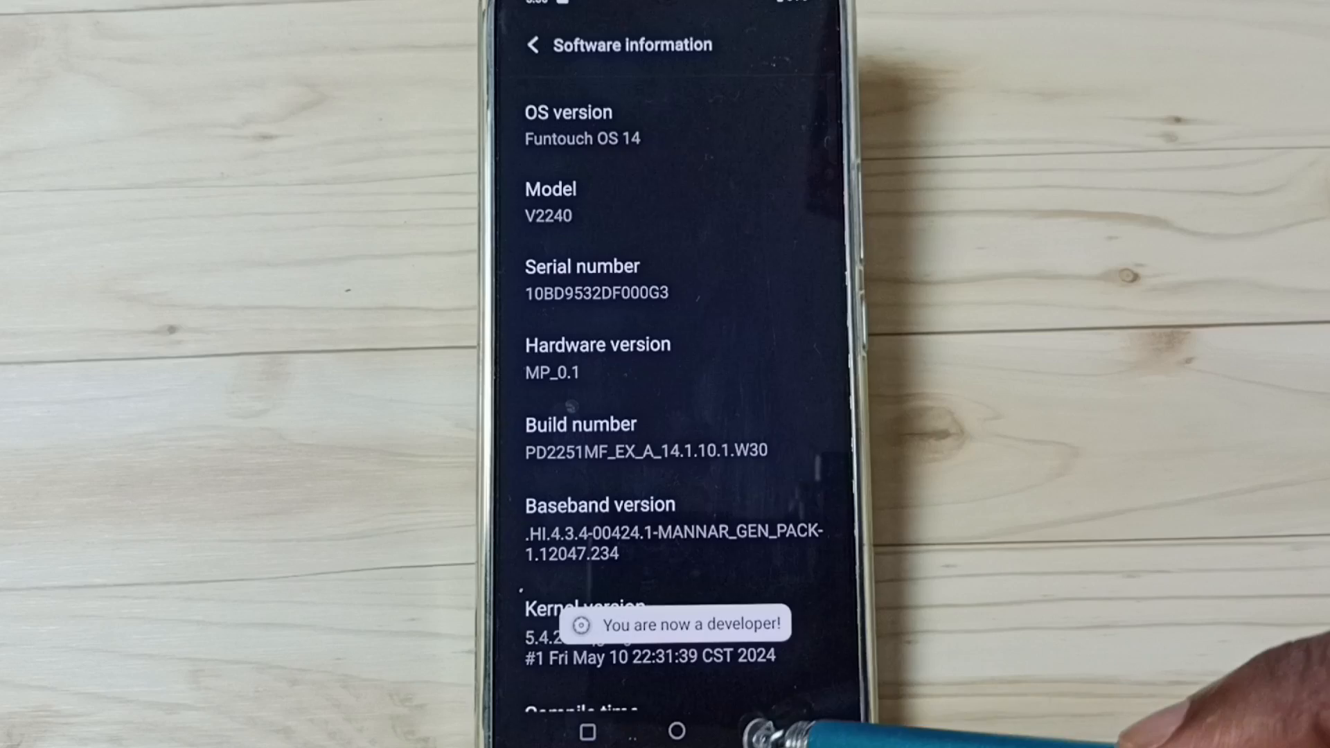
Step: Return to the main Settings list and enter the System section, scrolled toward Developer options
left_click(534, 45)
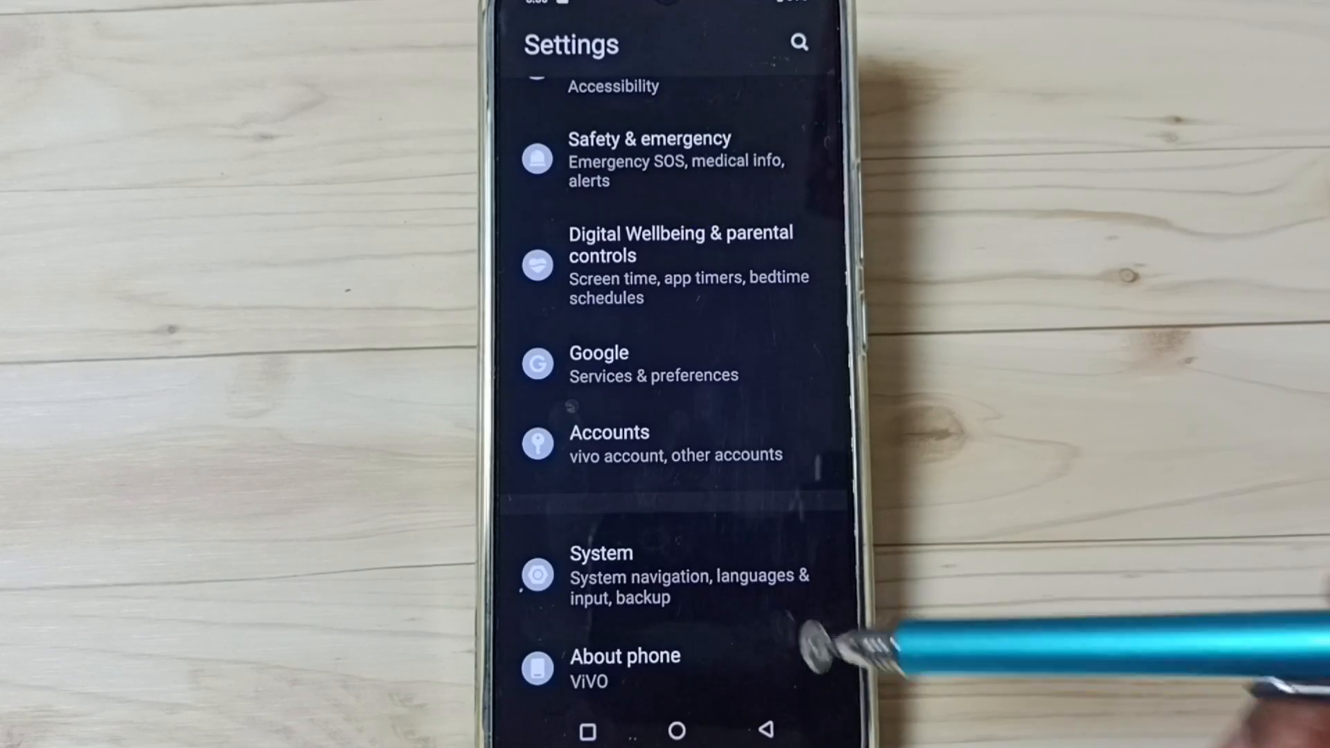
mouse_move(814, 568)
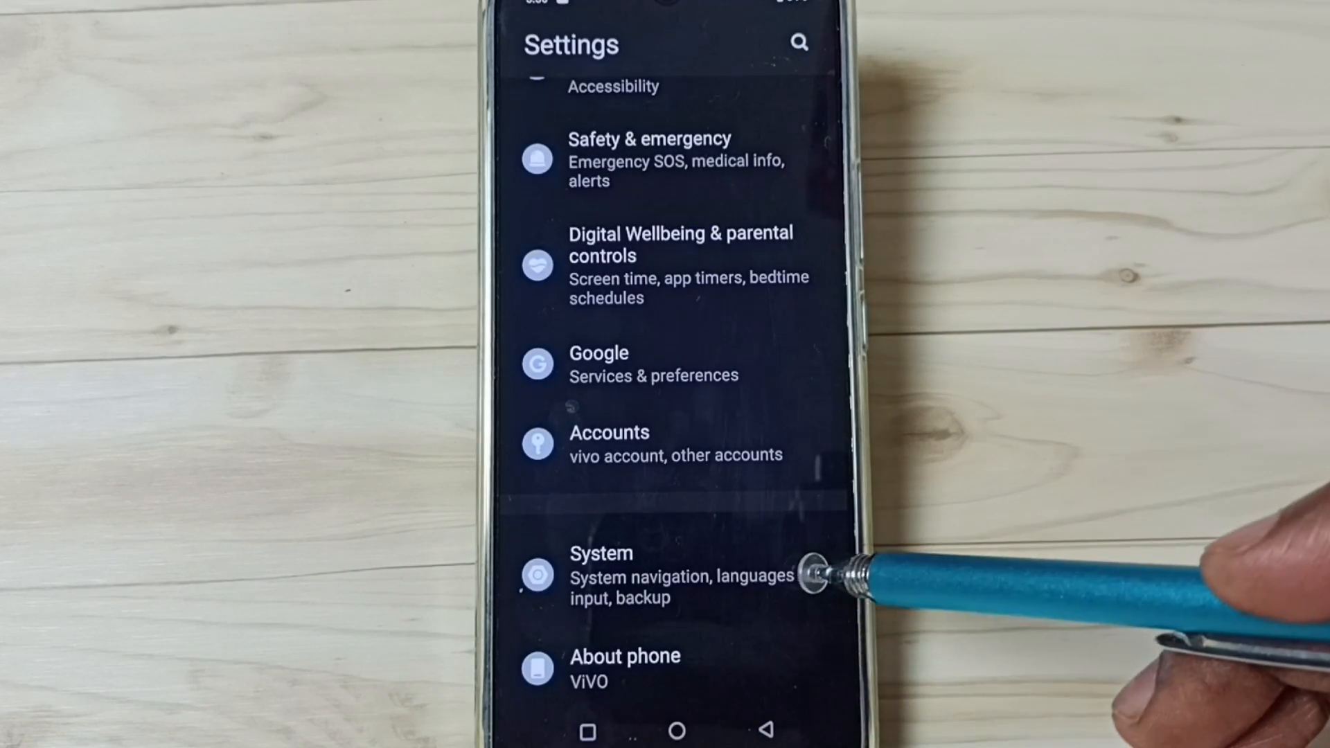
left_click(602, 574)
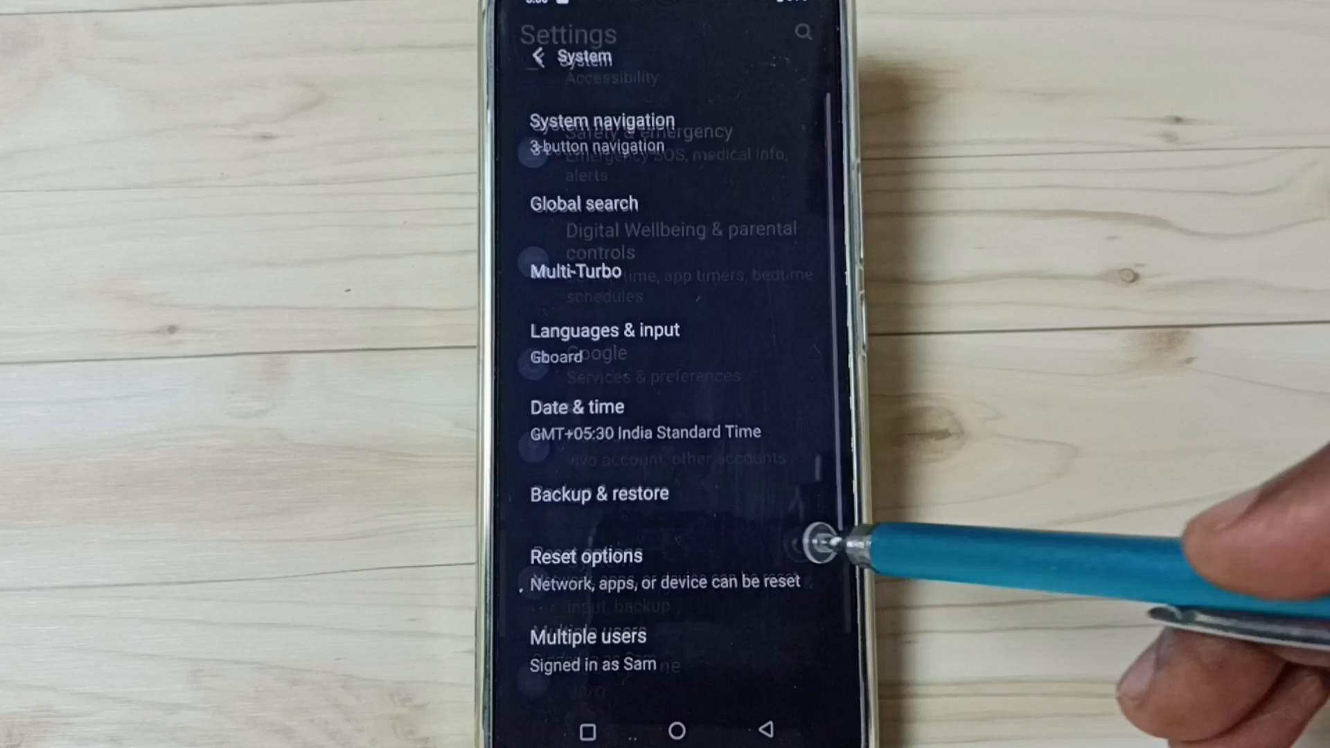
scroll("down", 3)
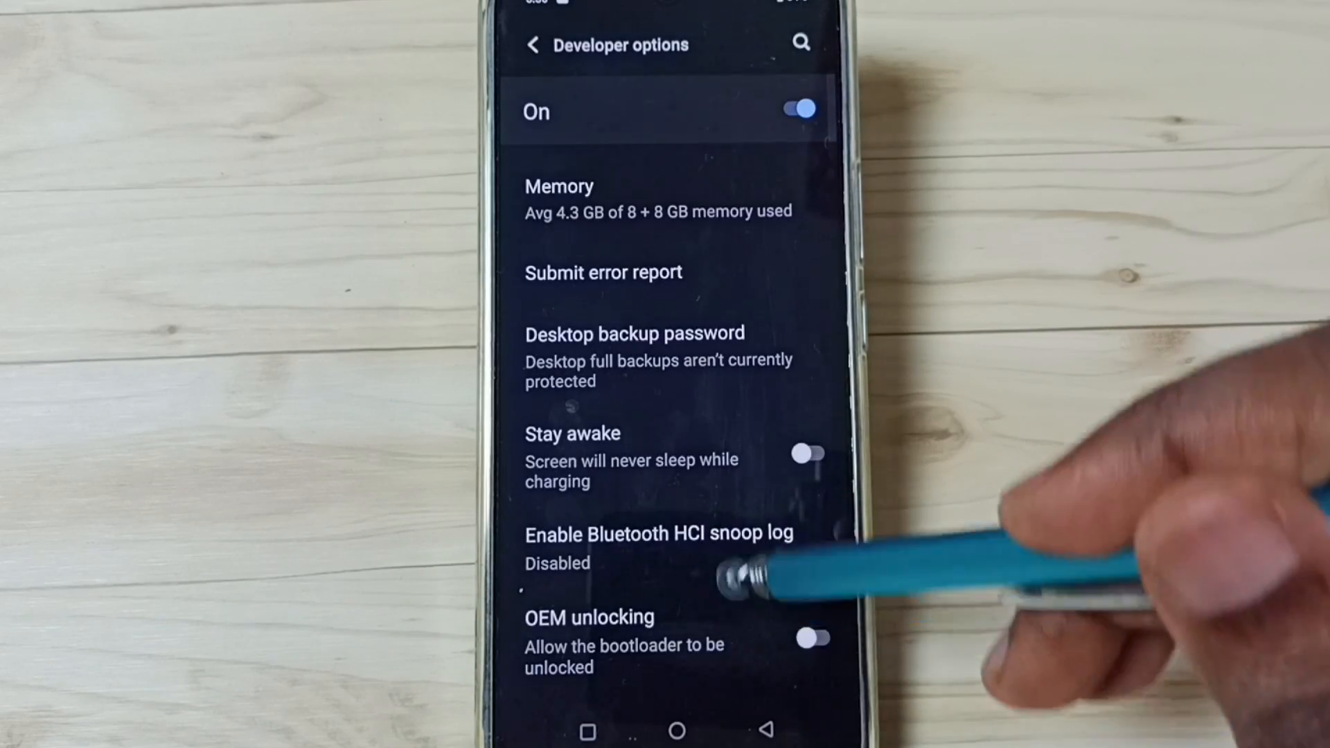
Step: Enable USB debugging in Developer options with OK confirmation, then disable it again
scroll("down", 3)
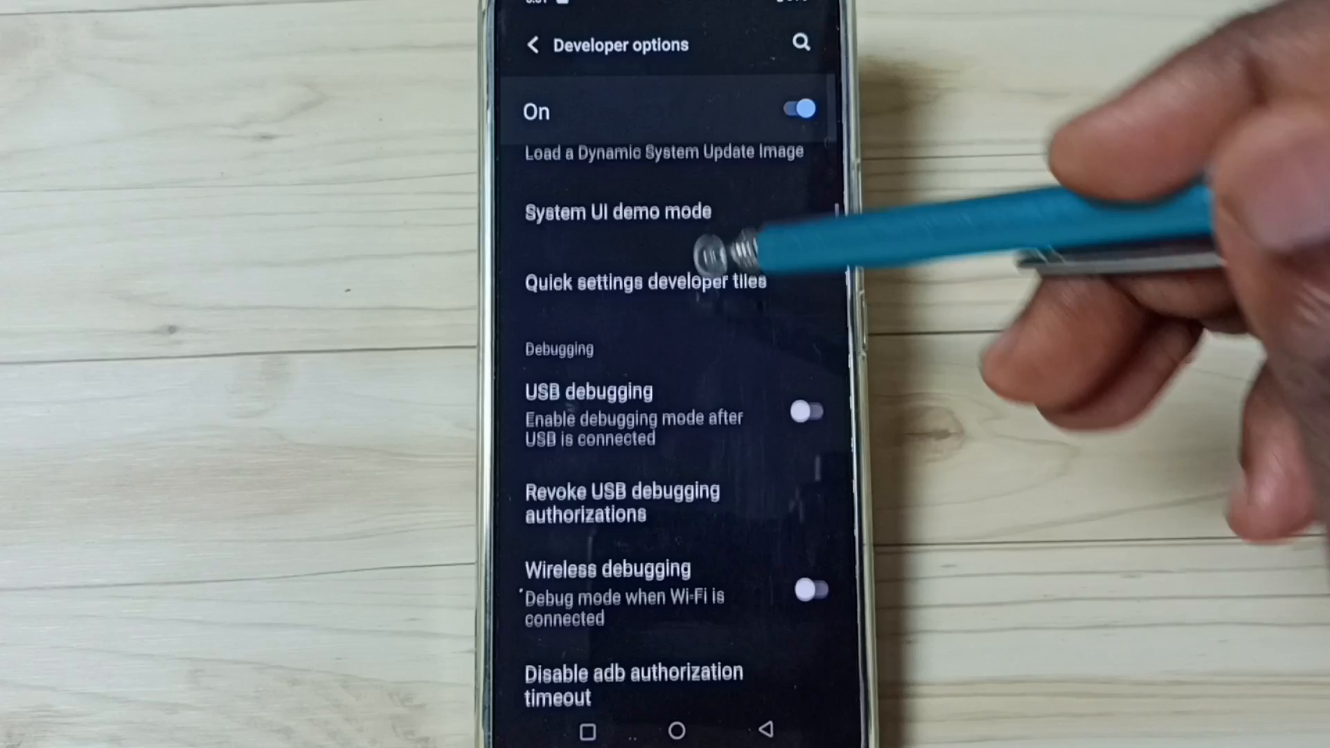
scroll("down", 3)
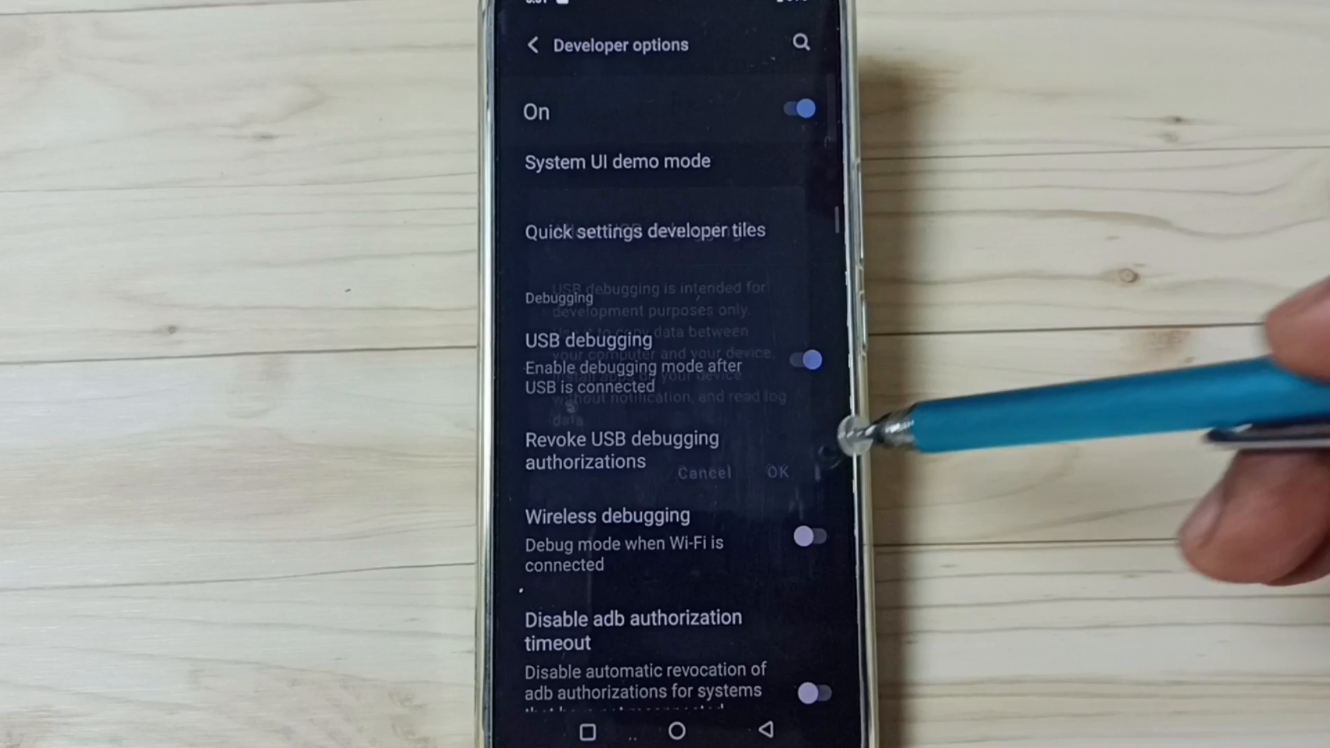
left_click(776, 472)
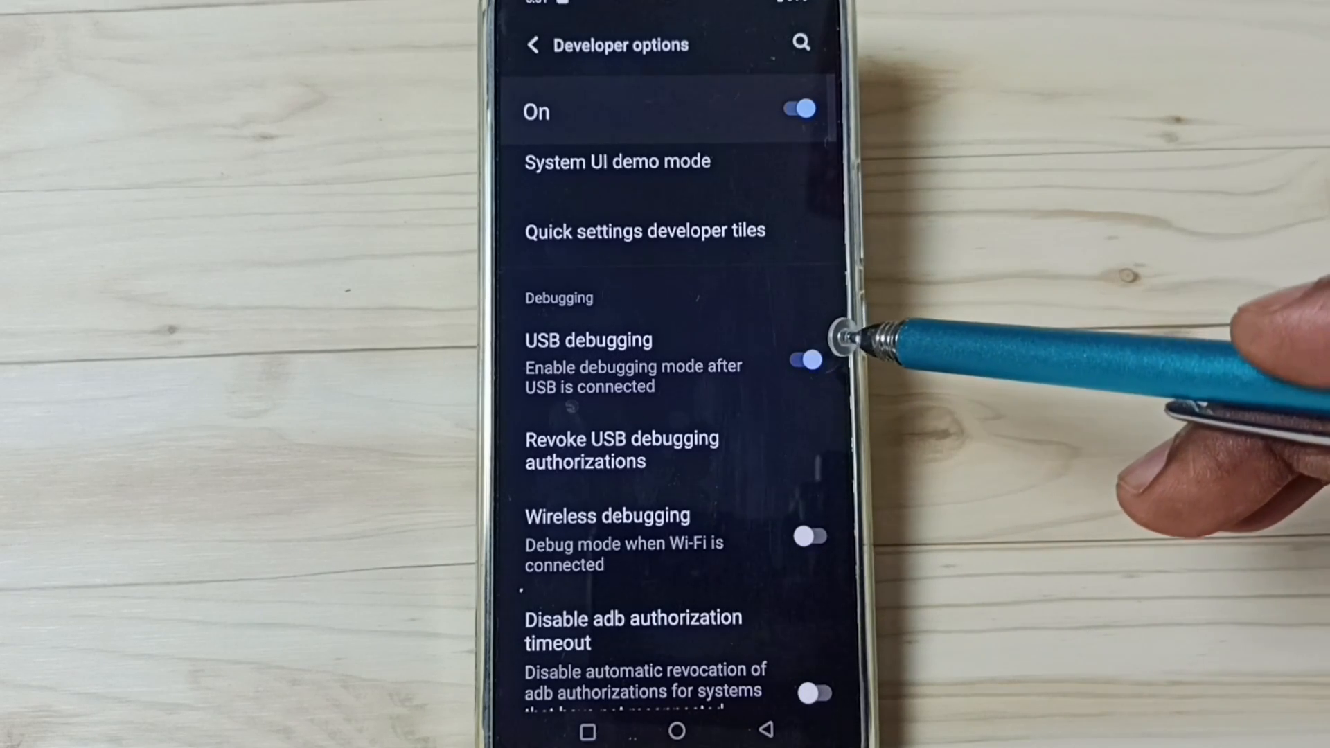
left_click(803, 360)
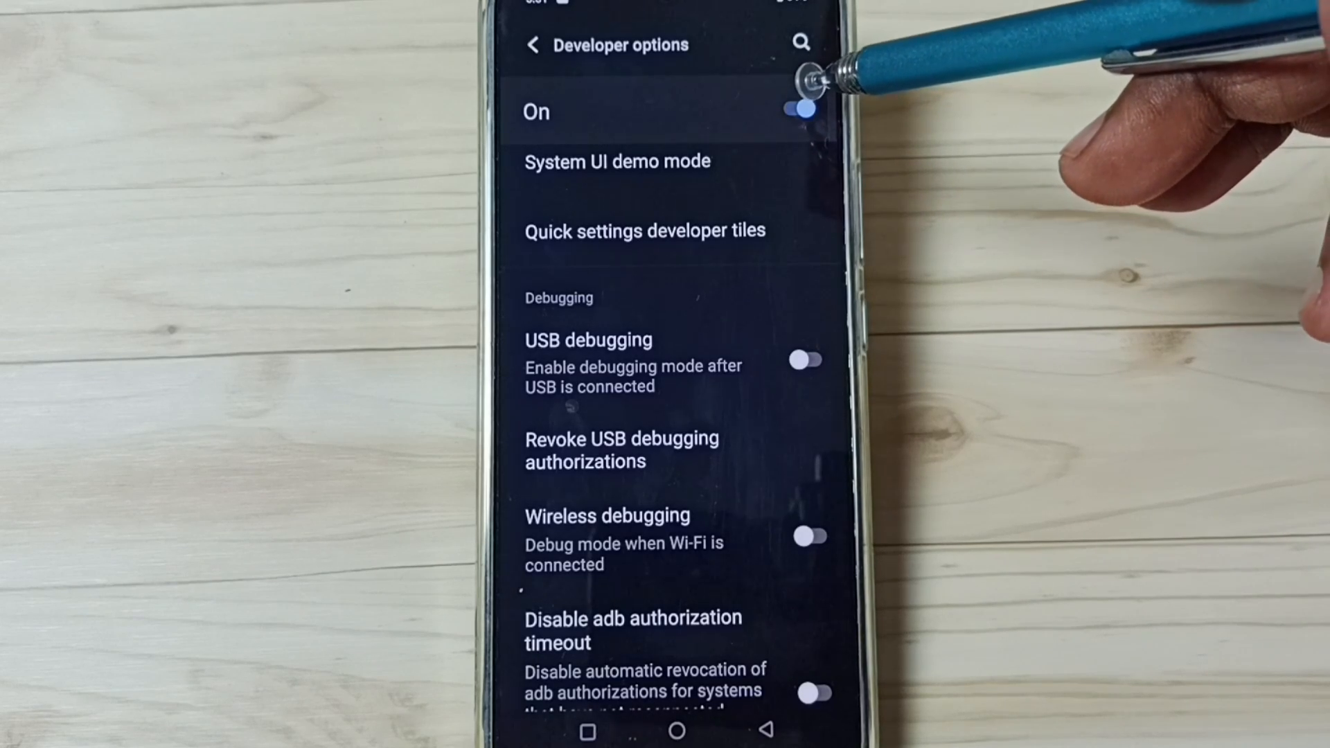
Step: Turn the Developer options master switch Off and go back to System settings
left_click(803, 108)
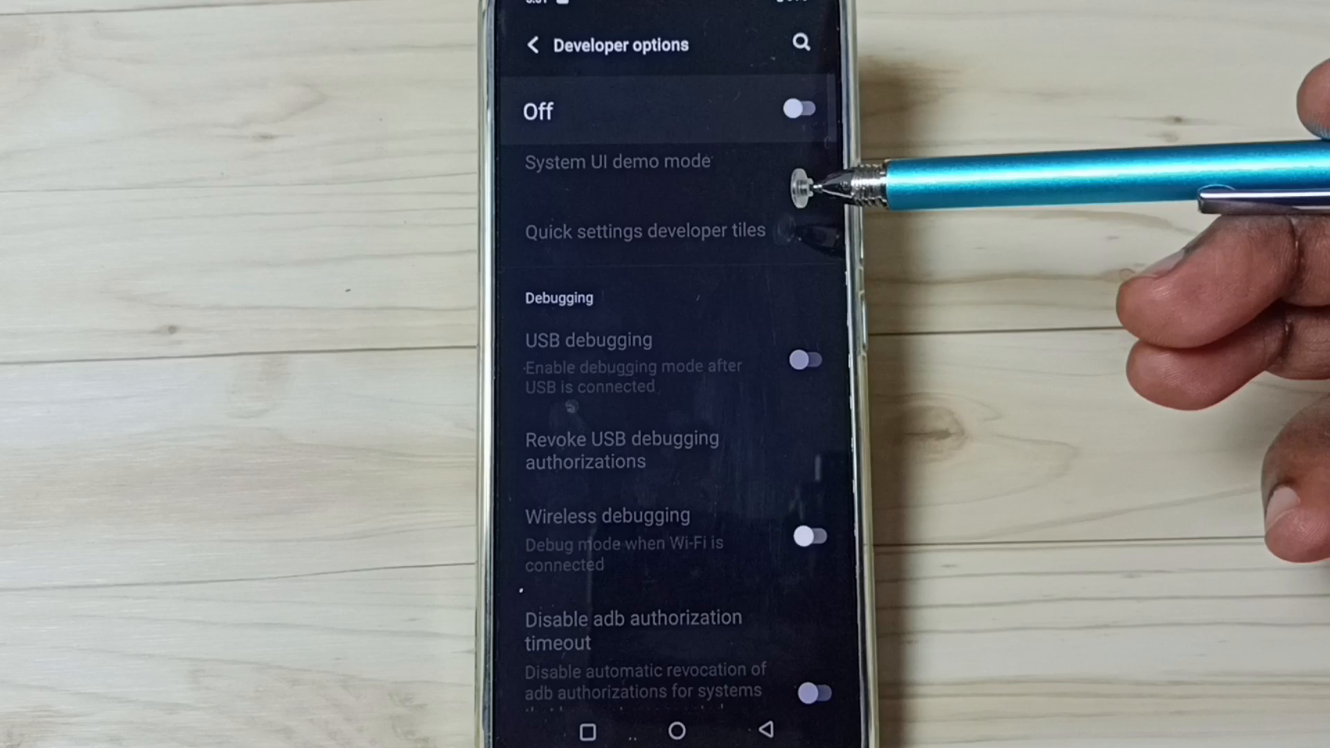
mouse_move(848, 183)
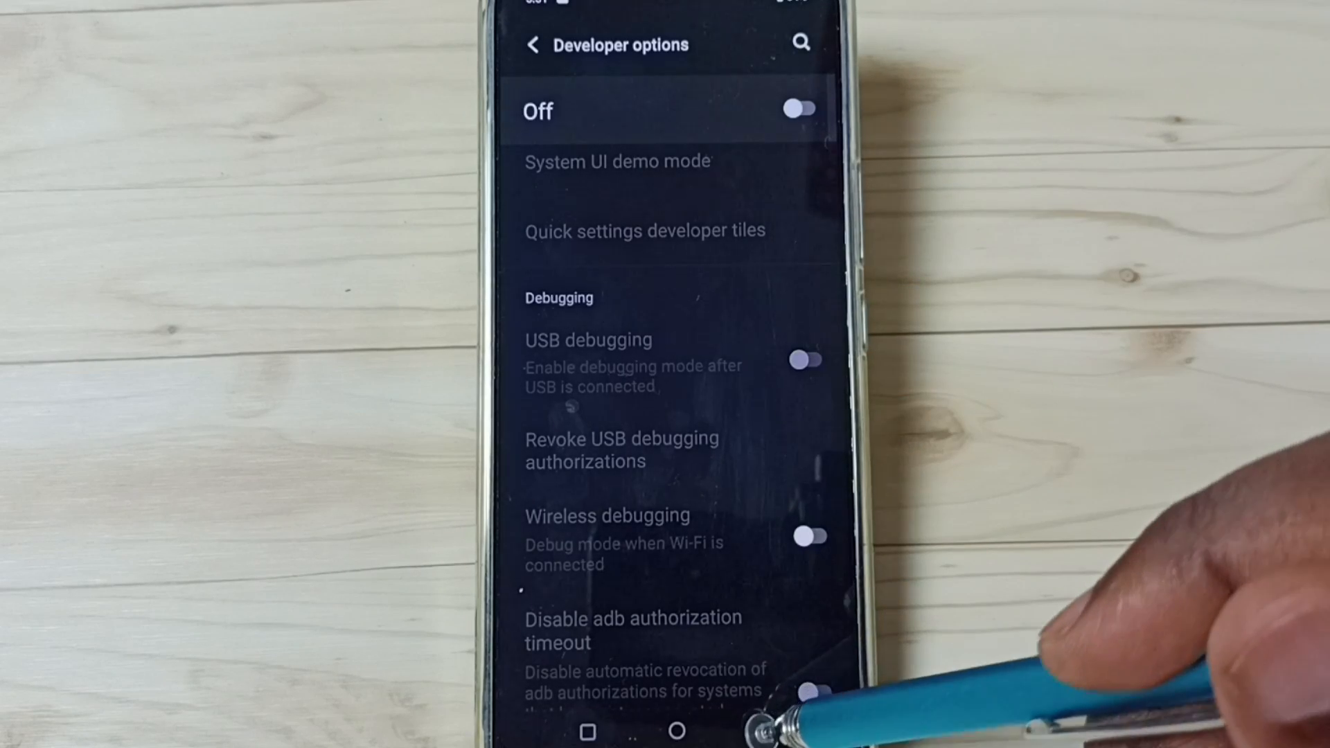
left_click(534, 44)
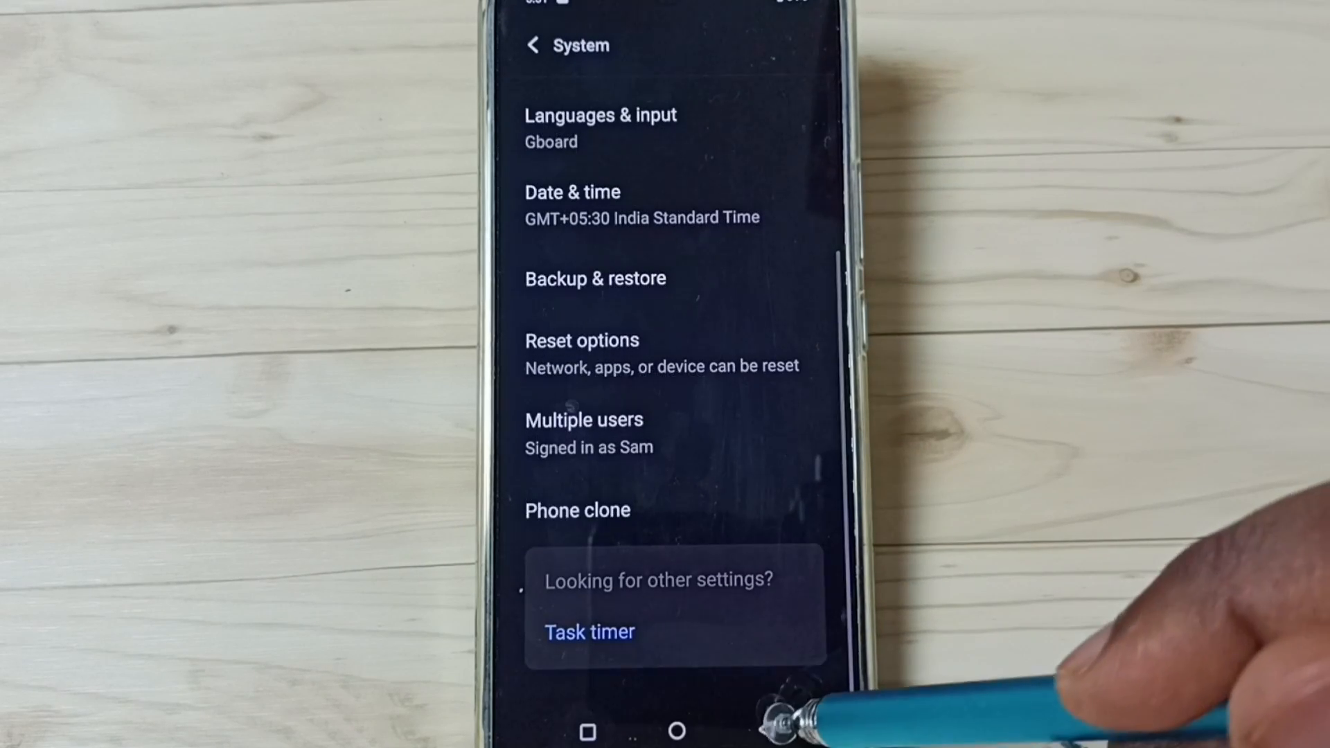